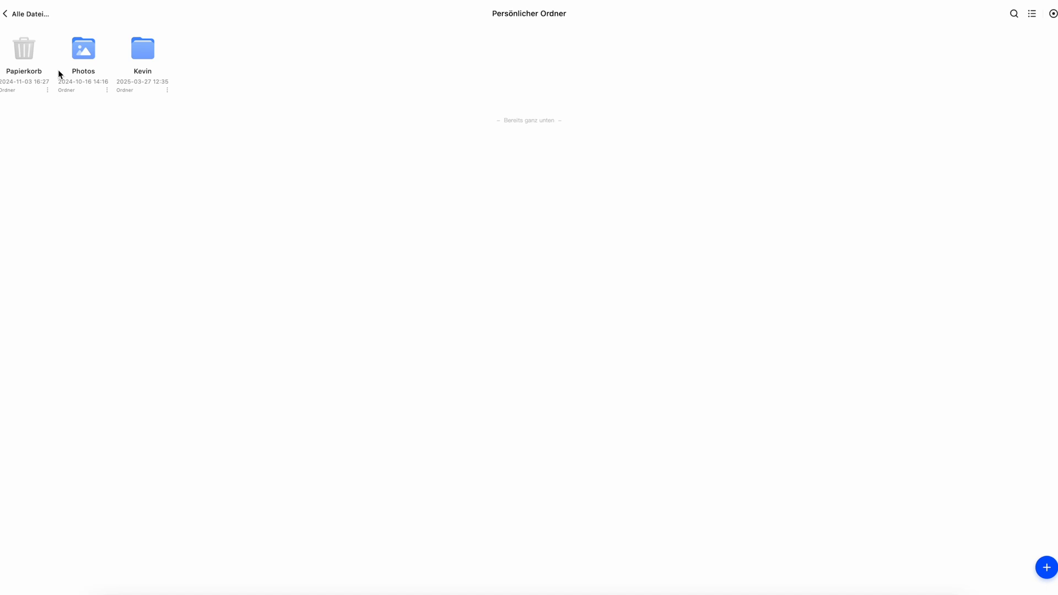
Leave Kevin's Lightroom backup upload and browse to the 1_Clients folder listing.
double_click(142, 47)
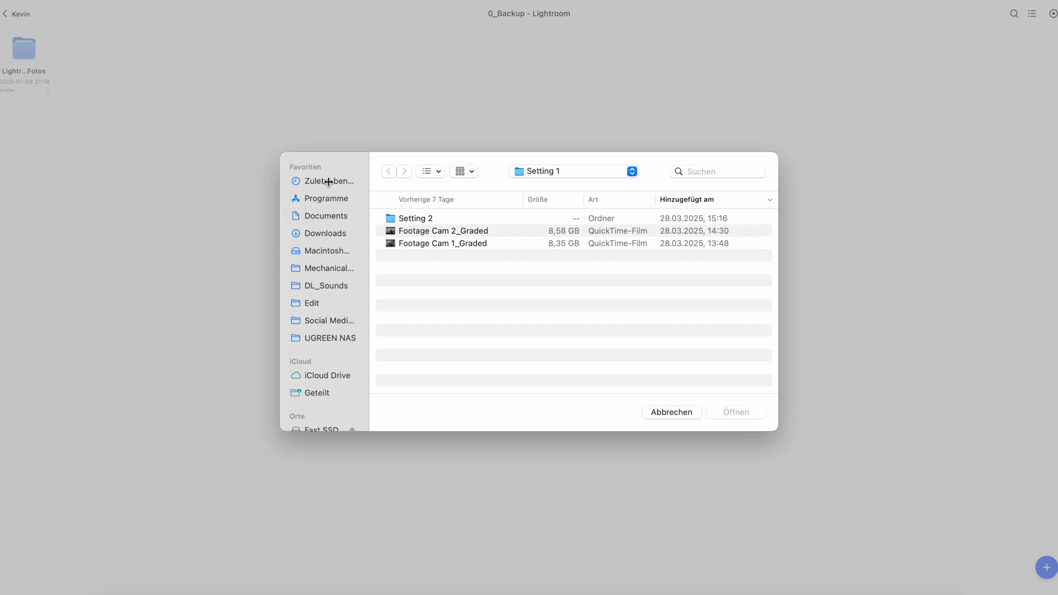
mouse_move(339, 254)
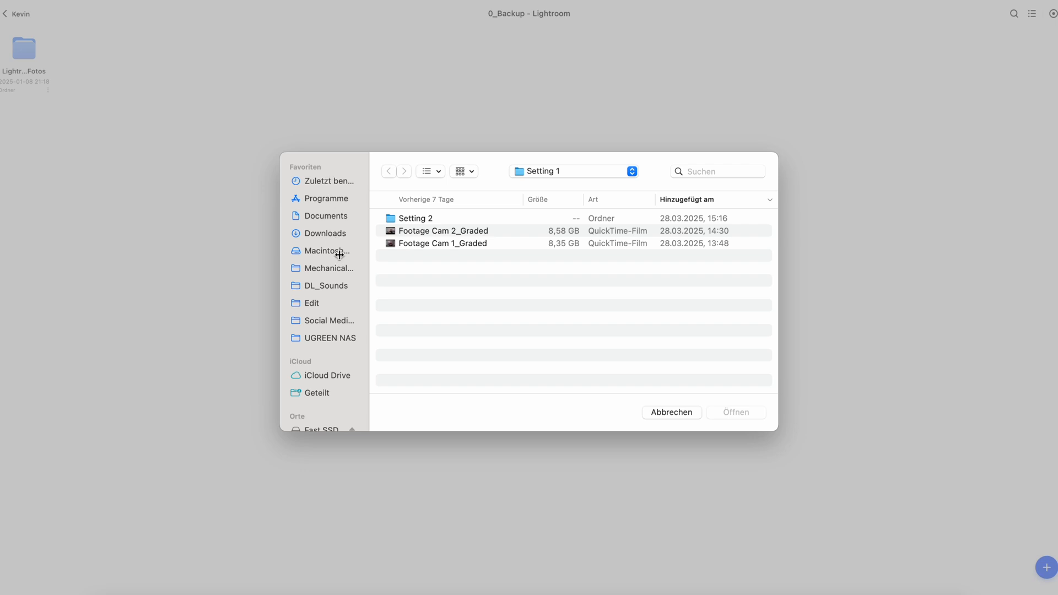
mouse_move(321, 305)
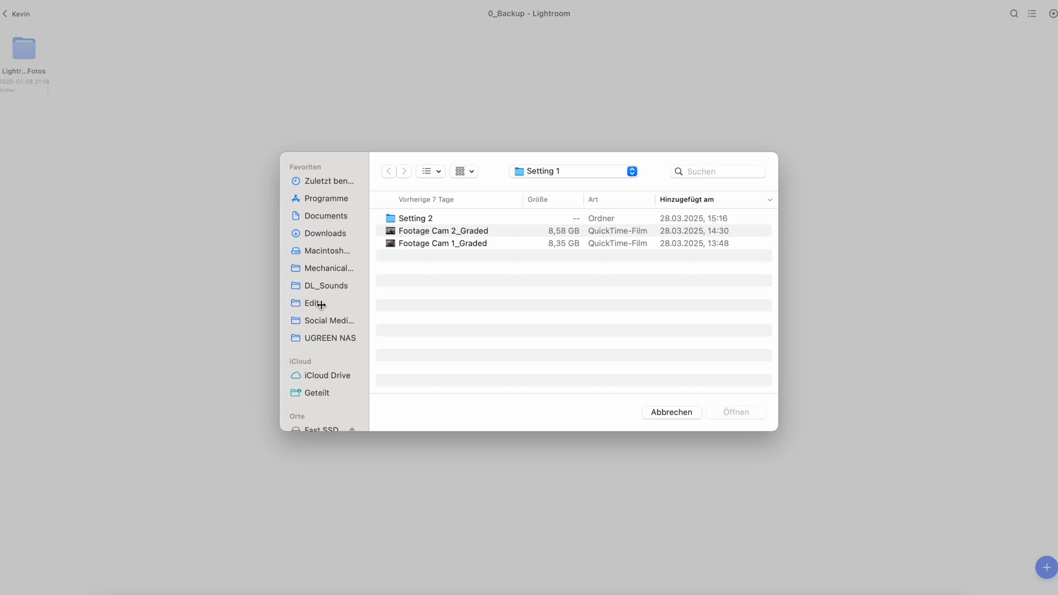
left_click(671, 412)
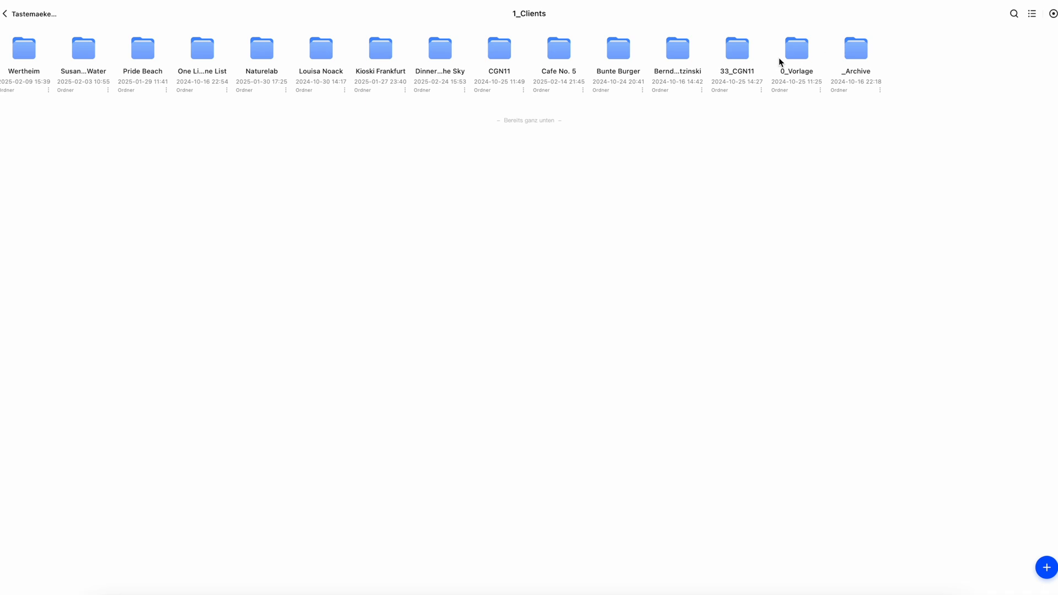
double_click(796, 48)
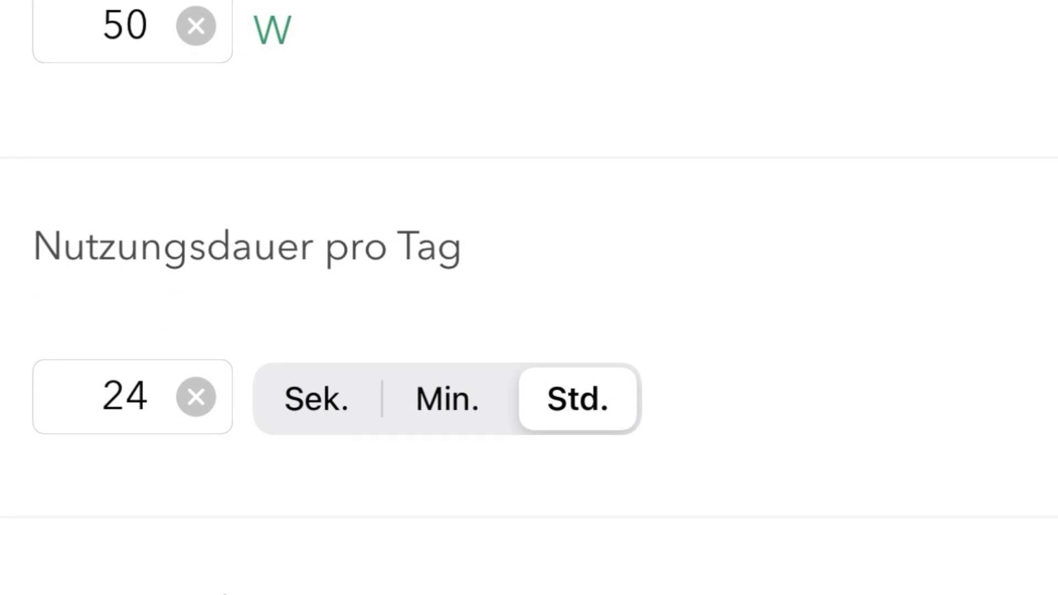
scroll("down", 3)
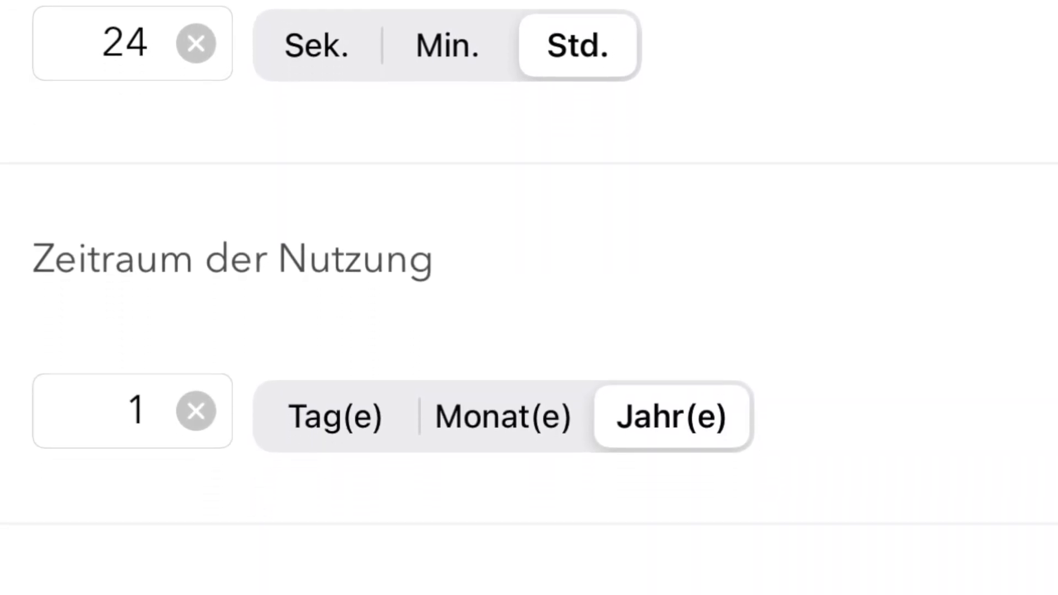
scroll("down", 3)
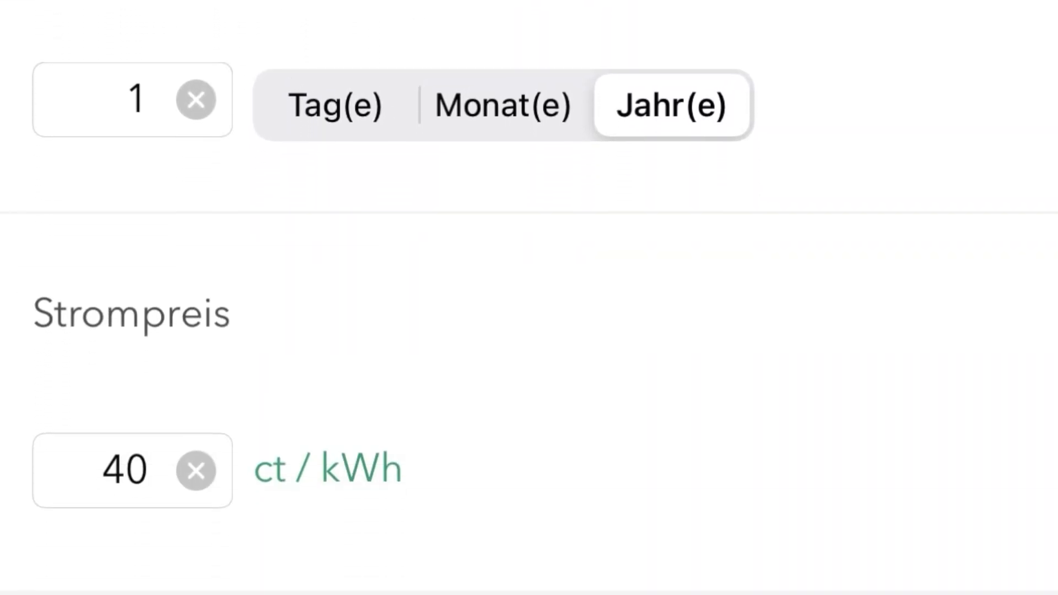
scroll("down", 3)
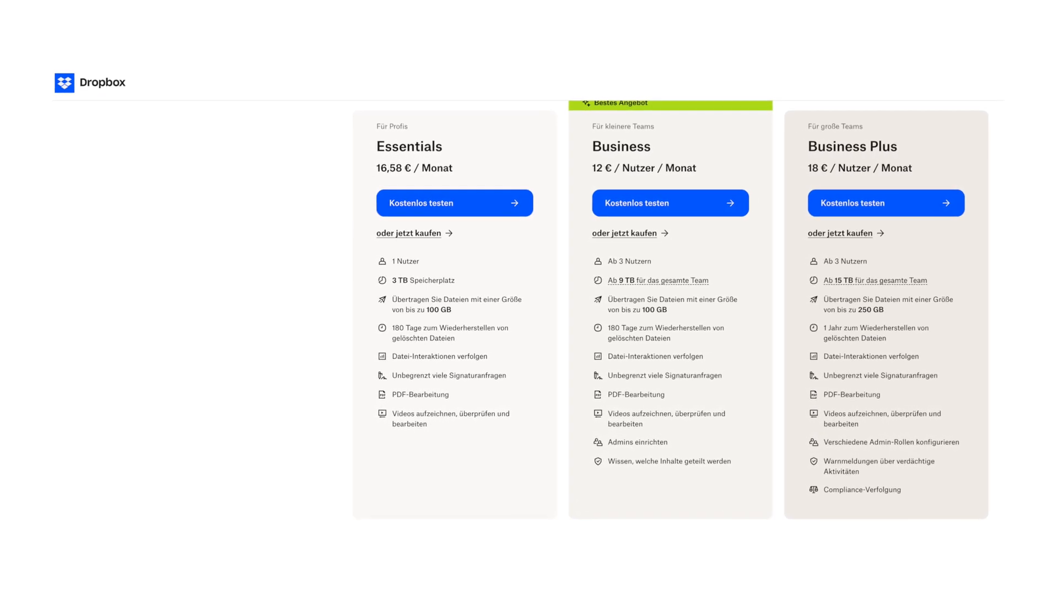
scroll("down", 3)
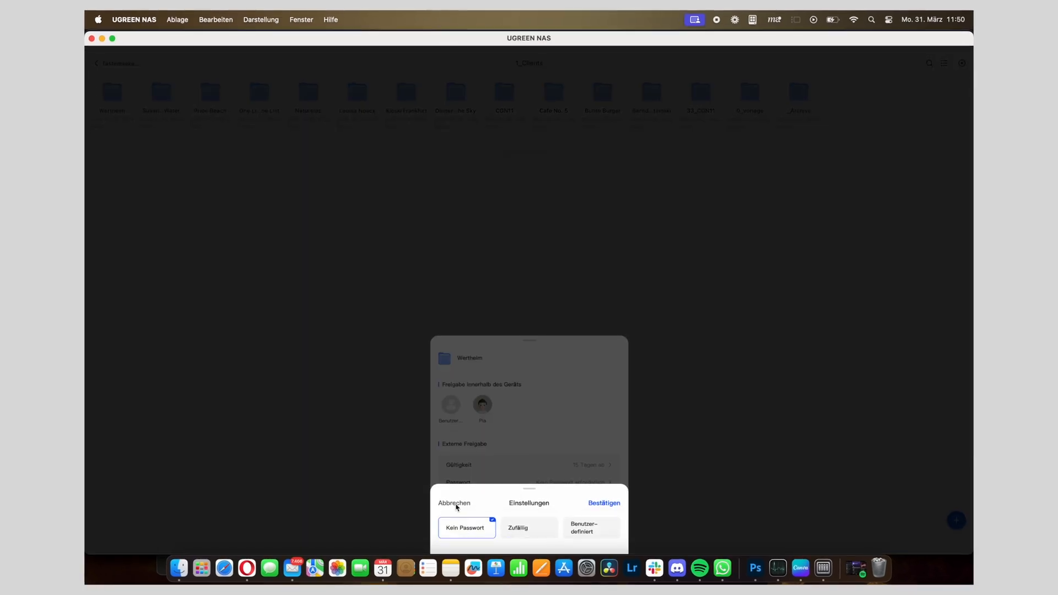
Cancel the password settings, returning to the Wertheim share sheet with no password required.
left_click(603, 503)
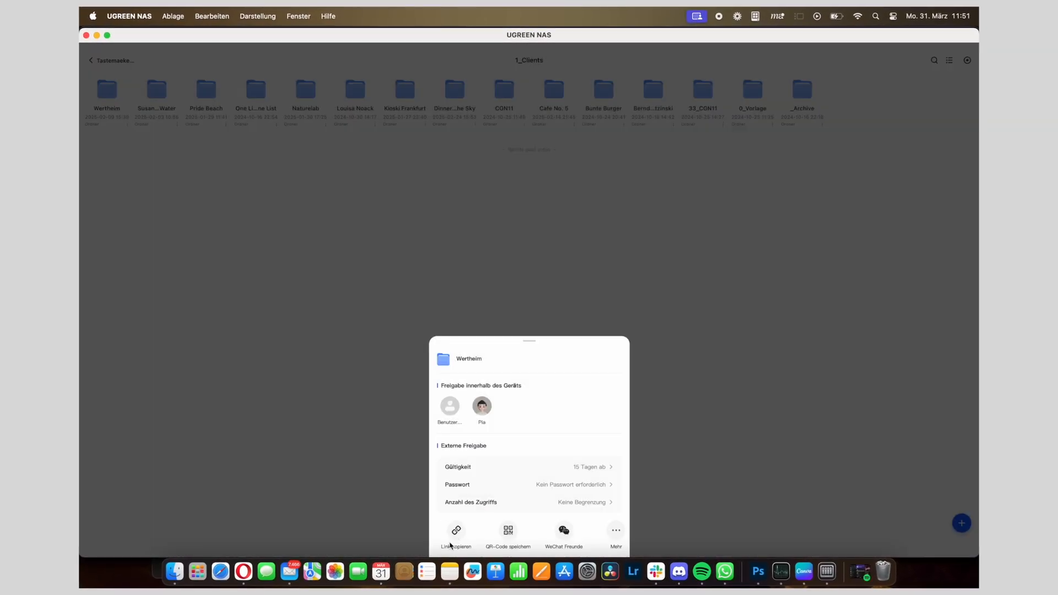